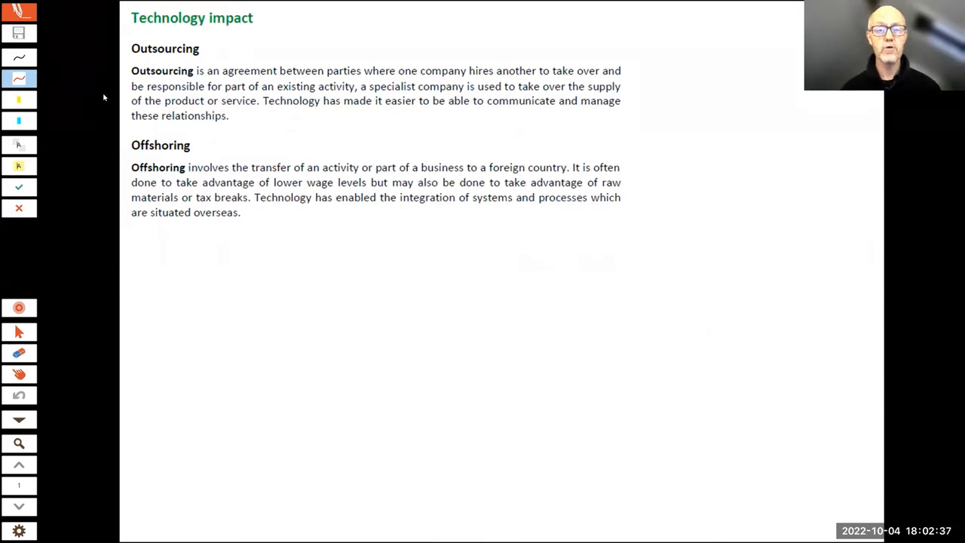
{"action": "mouse_move", "coordinate": [93, 102]}
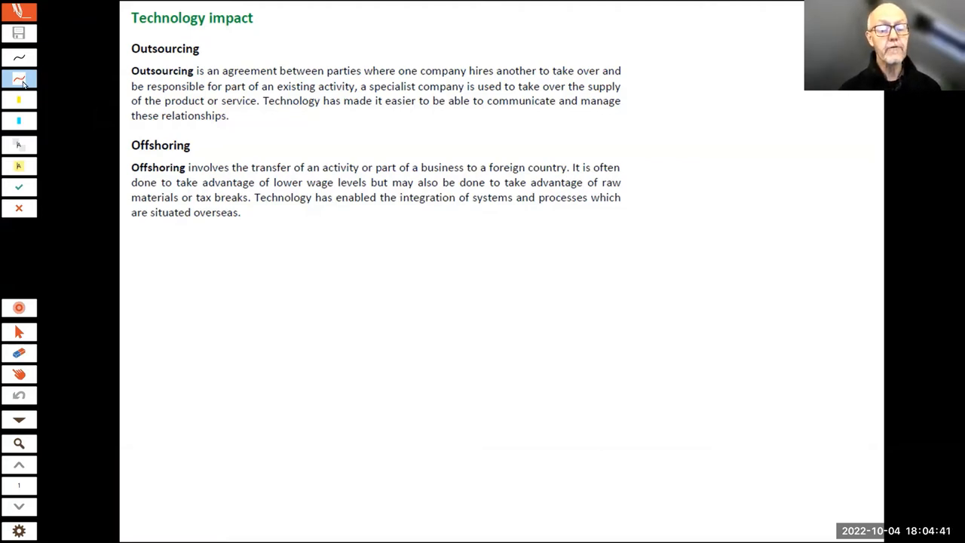
- In red ink, underline 'shoring' and 'foreign country' and write 'overseas' beside the paragraph
{"action": "left_click", "coordinate": [19, 79]}
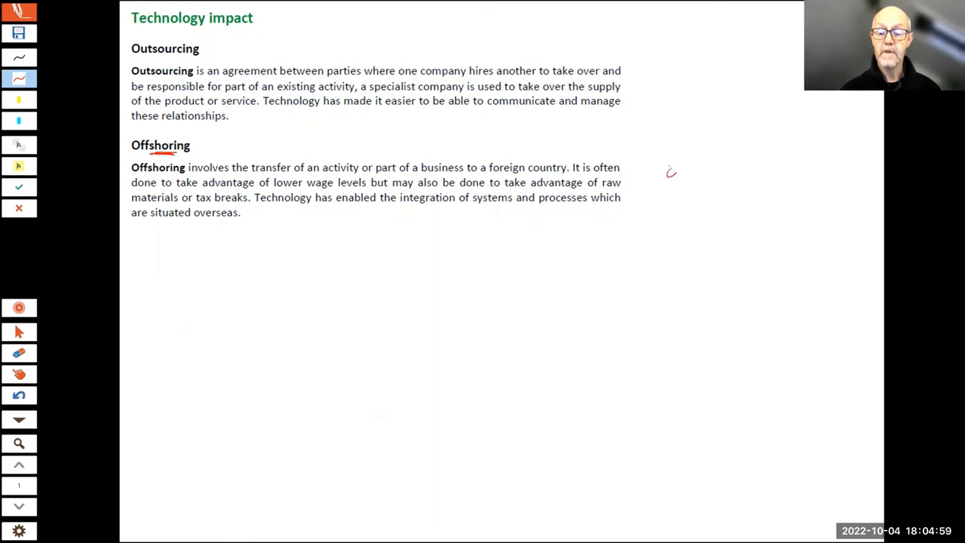
{"action": "left_click_drag", "start_coordinate": [667, 170], "coordinate": [750, 170]}
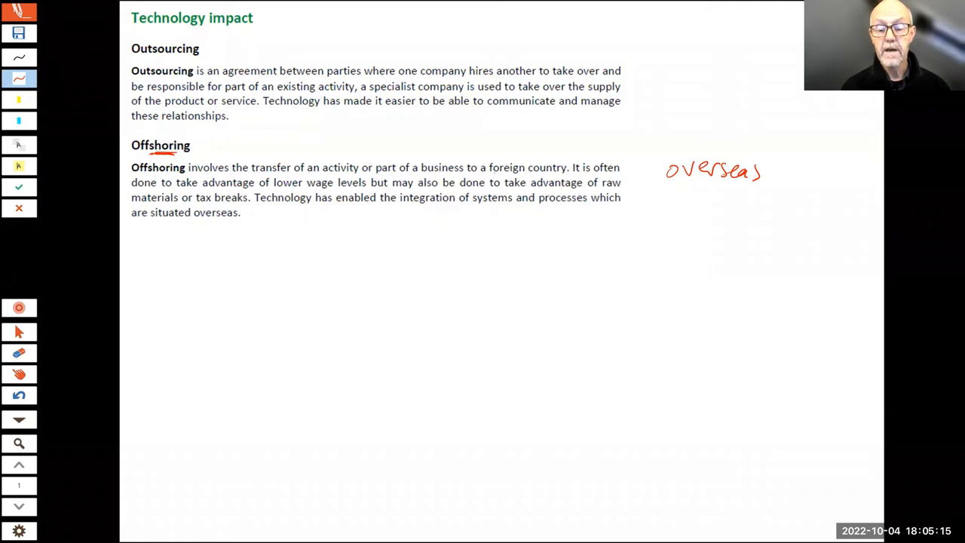
{"action": "left_click_drag", "start_coordinate": [486, 175], "coordinate": [569, 174]}
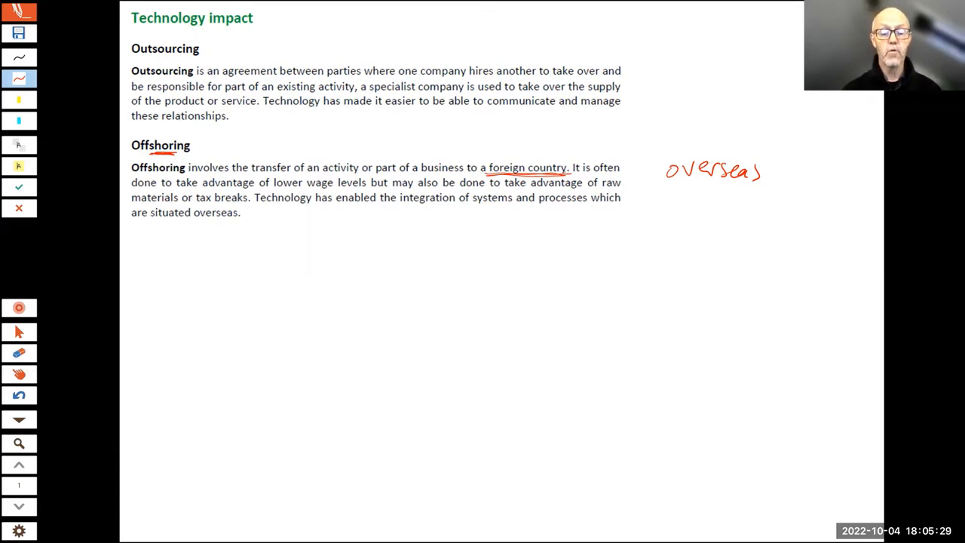
- Handwrite '1 Wages' and '2 Materials', underlining the wage-level and raw-material phrases
{"action": "left_click_drag", "start_coordinate": [163, 260], "coordinate": [192, 290]}
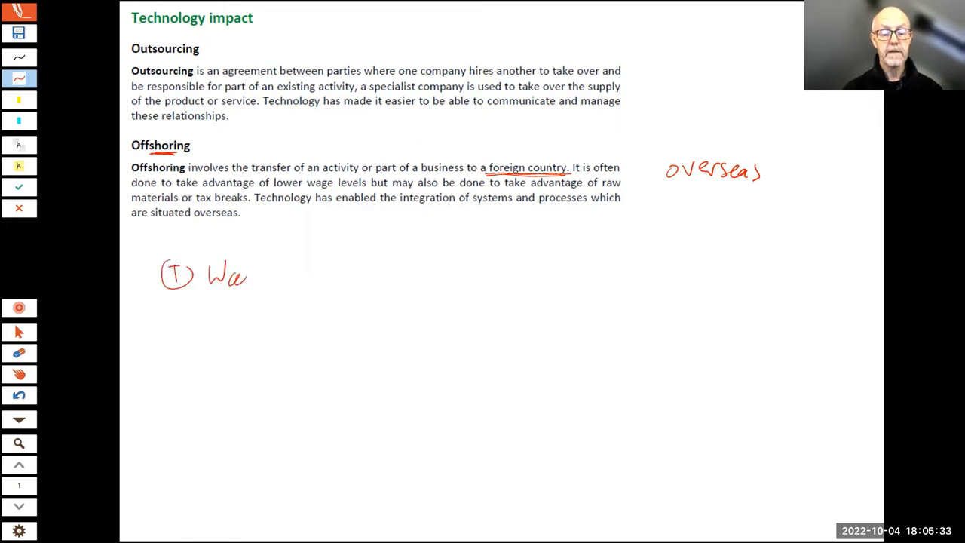
{"action": "left_click_drag", "start_coordinate": [249, 275], "coordinate": [267, 286]}
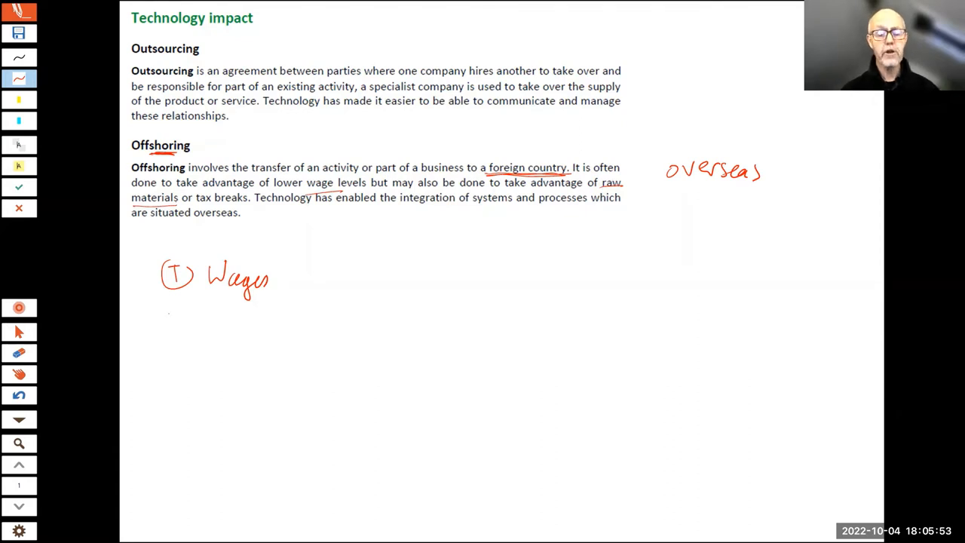
{"action": "left_click_drag", "start_coordinate": [169, 309], "coordinate": [170, 324]}
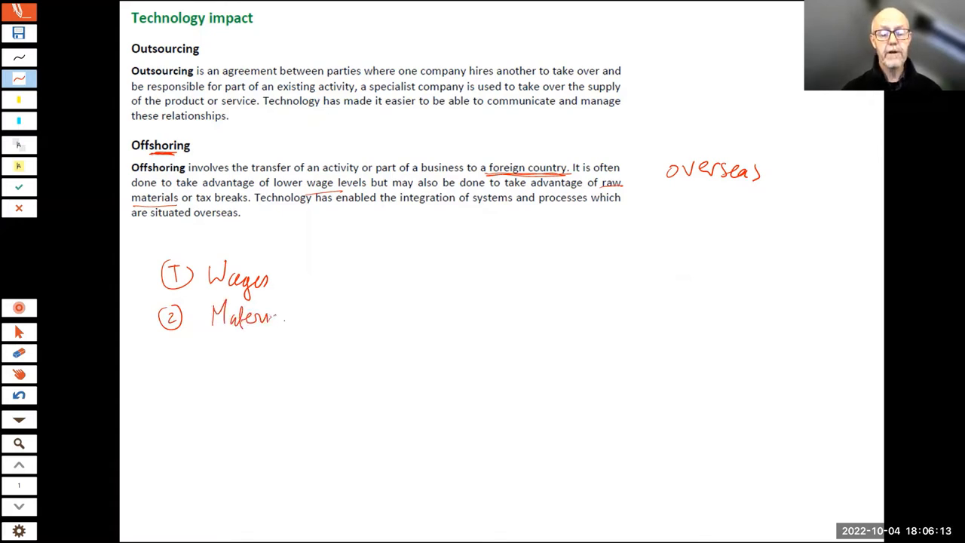
{"action": "left_click_drag", "start_coordinate": [256, 313], "coordinate": [298, 316]}
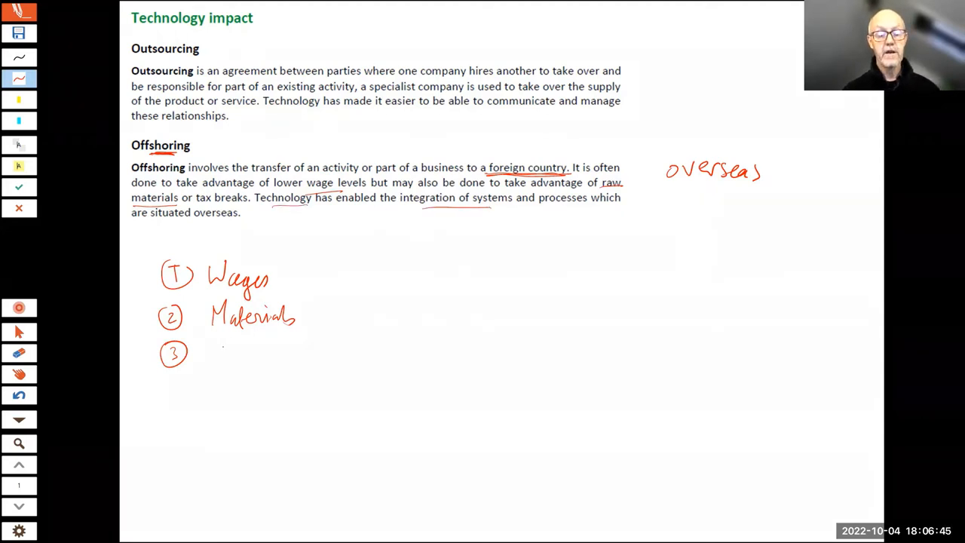
- Write 'Communicate' as the third numbered point and add another handwritten note
{"action": "type", "text": "Communicate"}
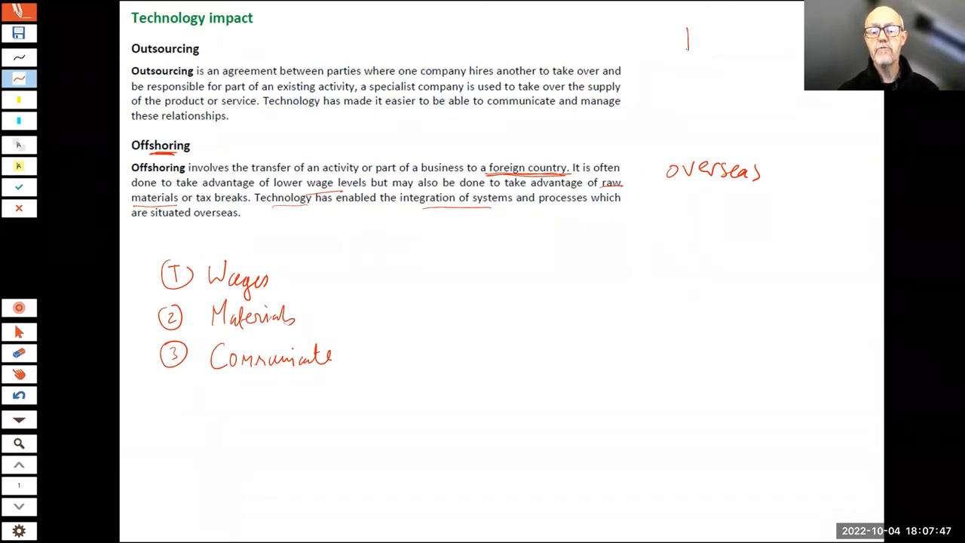
{"action": "left_click_drag", "start_coordinate": [686, 41], "coordinate": [761, 45]}
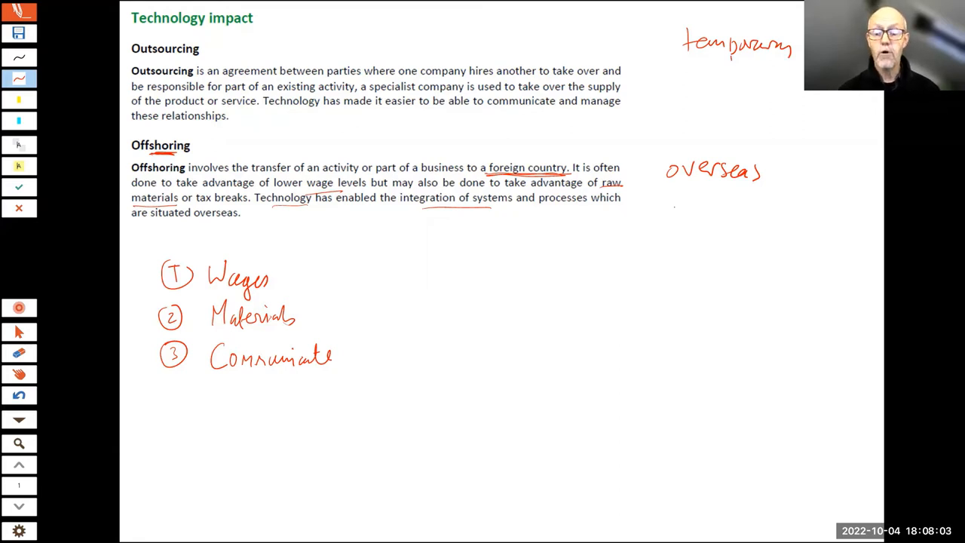
{"action": "left_click_drag", "start_coordinate": [670, 210], "coordinate": [748, 210]}
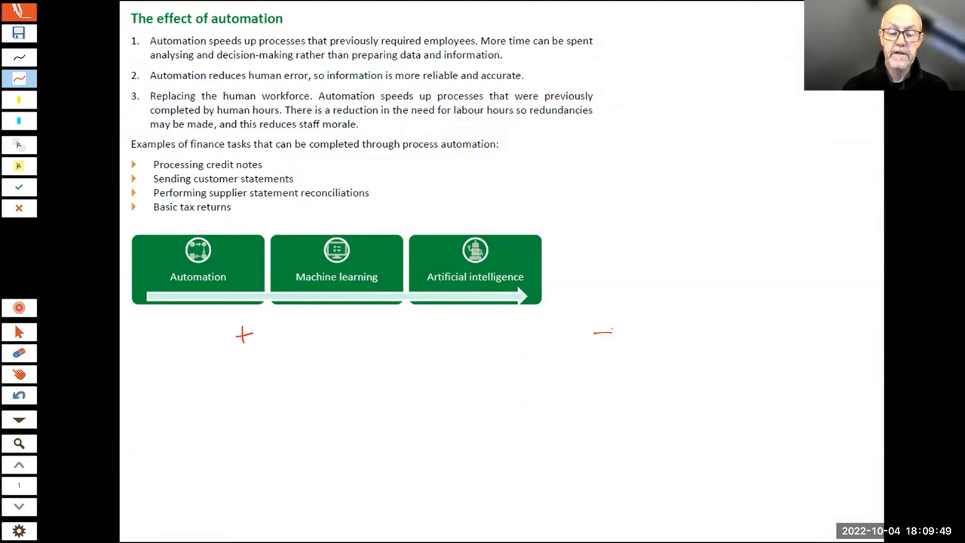
- Draw a vertical dividing line below the effect of automation diagram
{"action": "left_click_drag", "start_coordinate": [453, 317], "coordinate": [450, 494]}
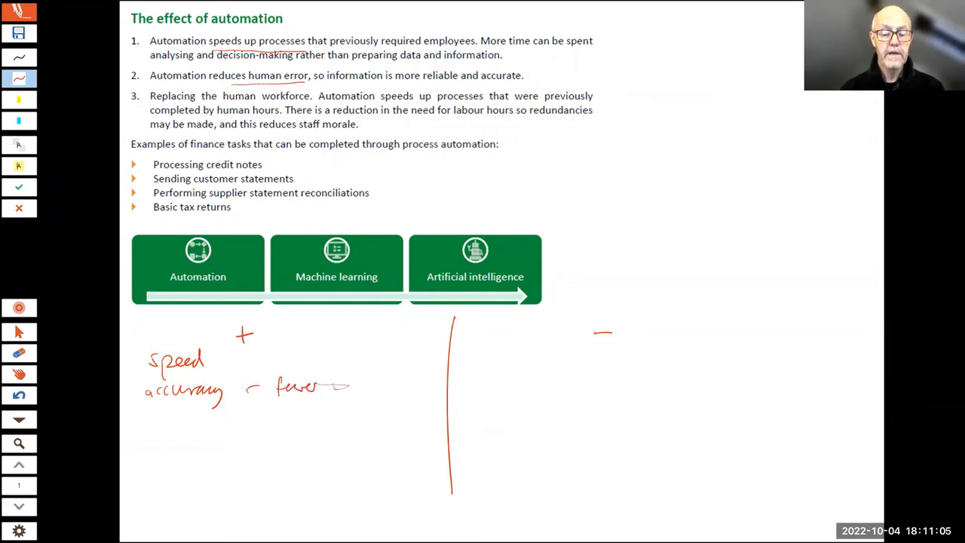
- Write 'fewer errors' under accuracy and add 'quality – closer' as the next advantage
{"action": "type", "text": "errors"}
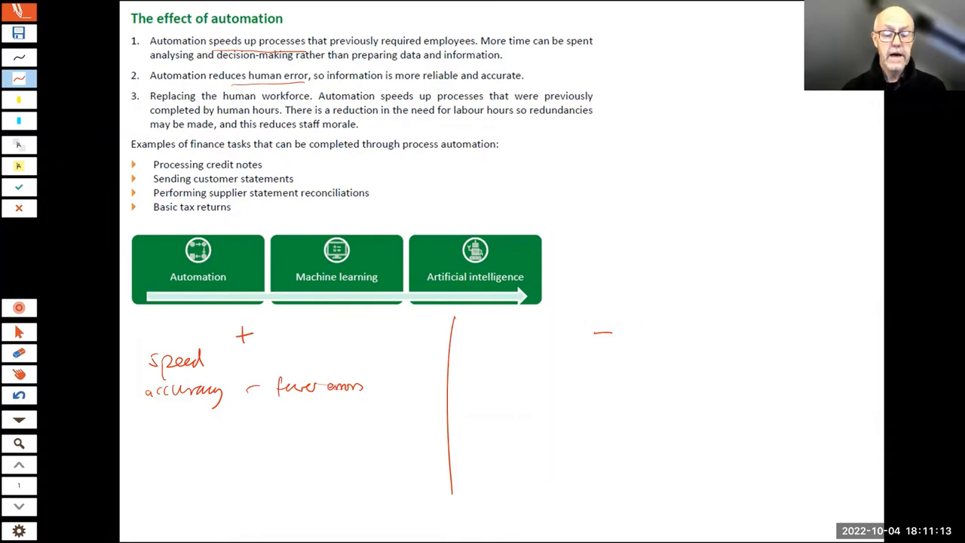
{"action": "left_click_drag", "start_coordinate": [147, 422], "coordinate": [151, 437]}
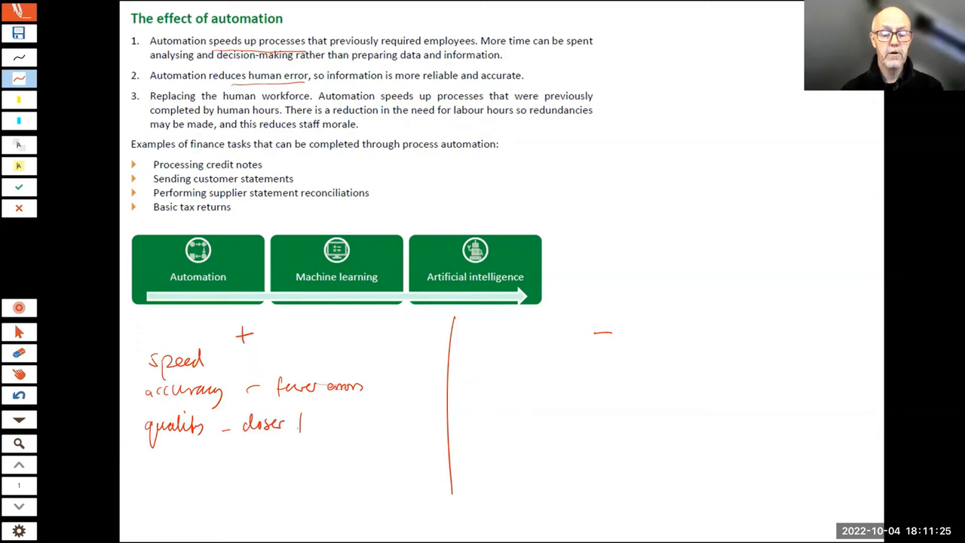
{"action": "left_click_drag", "start_coordinate": [302, 422], "coordinate": [362, 426]}
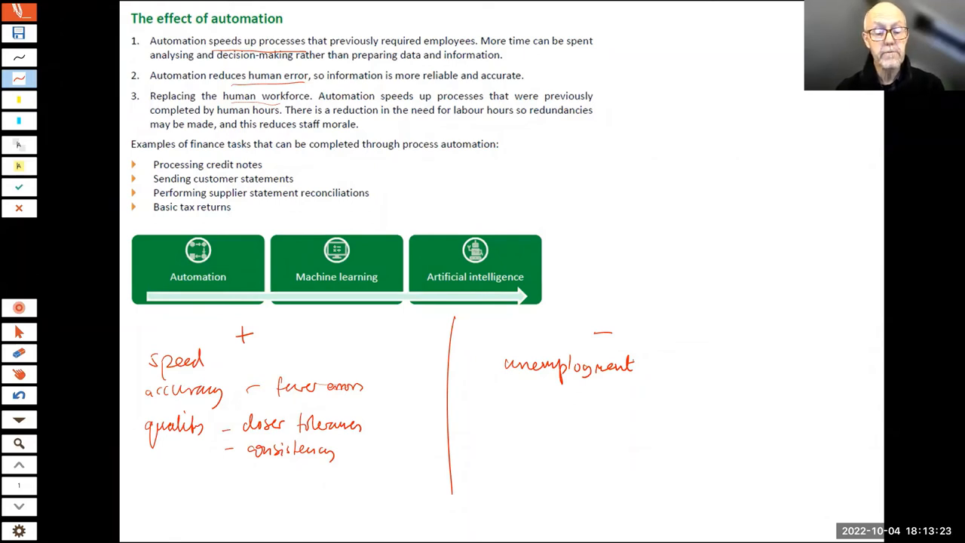
- Tick 'Processing credit notes' and write 'invoices' after it
{"action": "left_click_drag", "start_coordinate": [270, 168], "coordinate": [277, 160]}
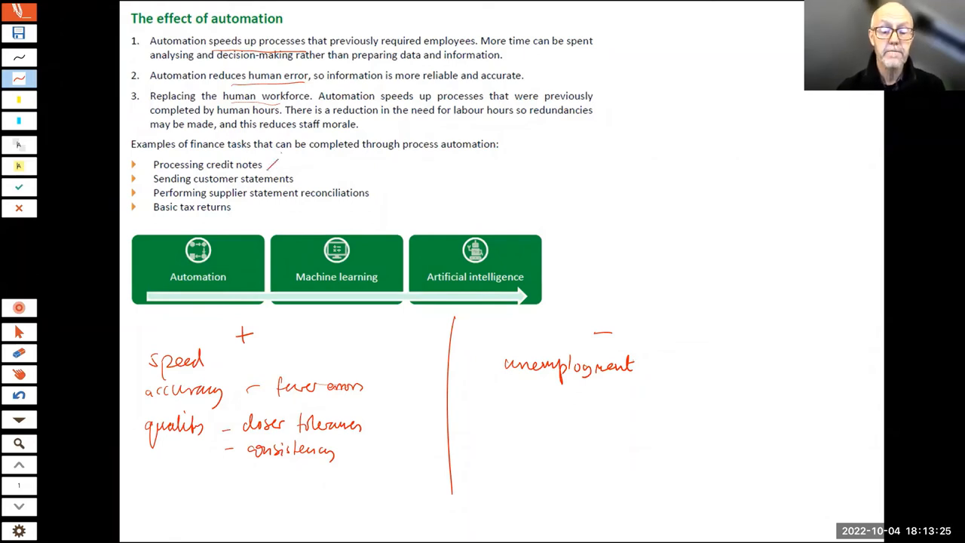
{"action": "type", "text": "invoices"}
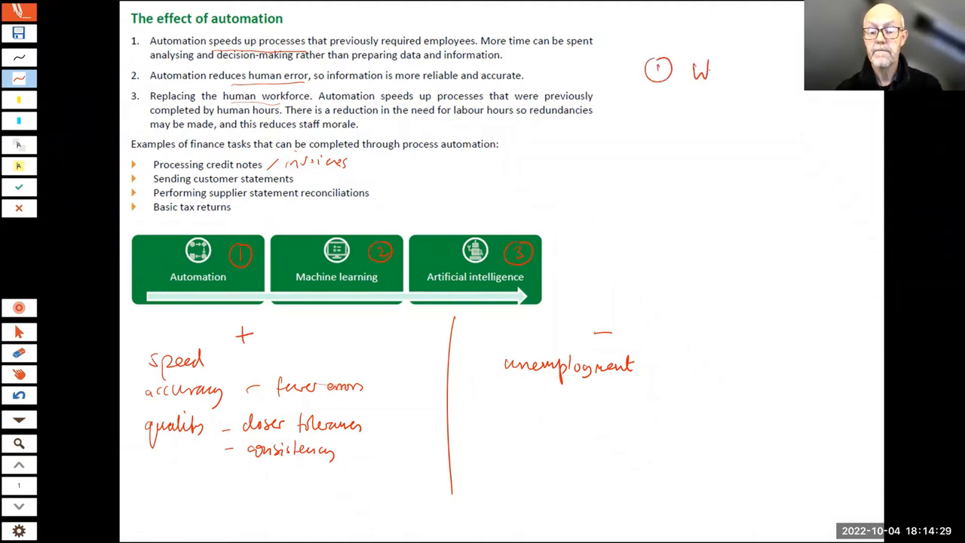
- Handwrite 'We tell', 'Machine does' and 'Follows instructions' beside the circled 1
{"action": "type", "text": "We tell Machine does"}
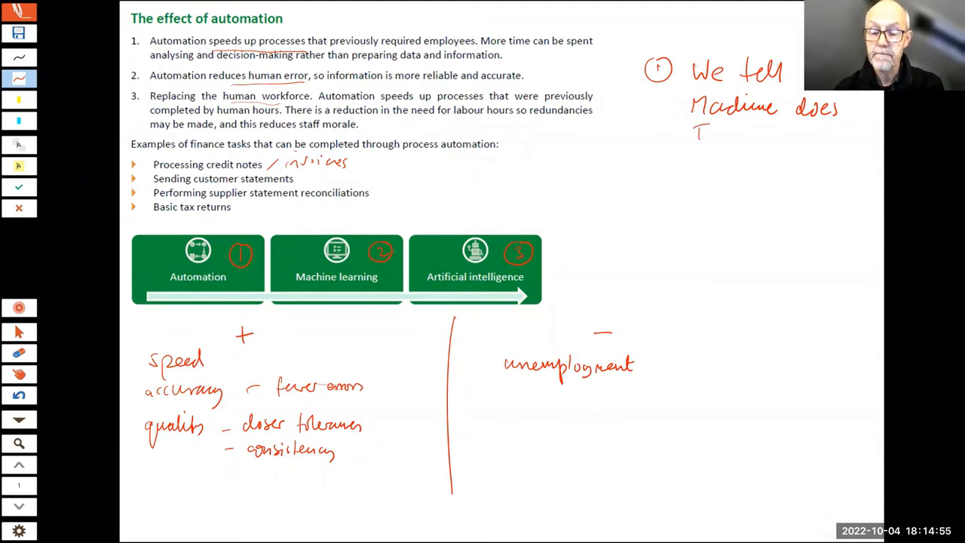
{"action": "type", "text": "Follows instruction"}
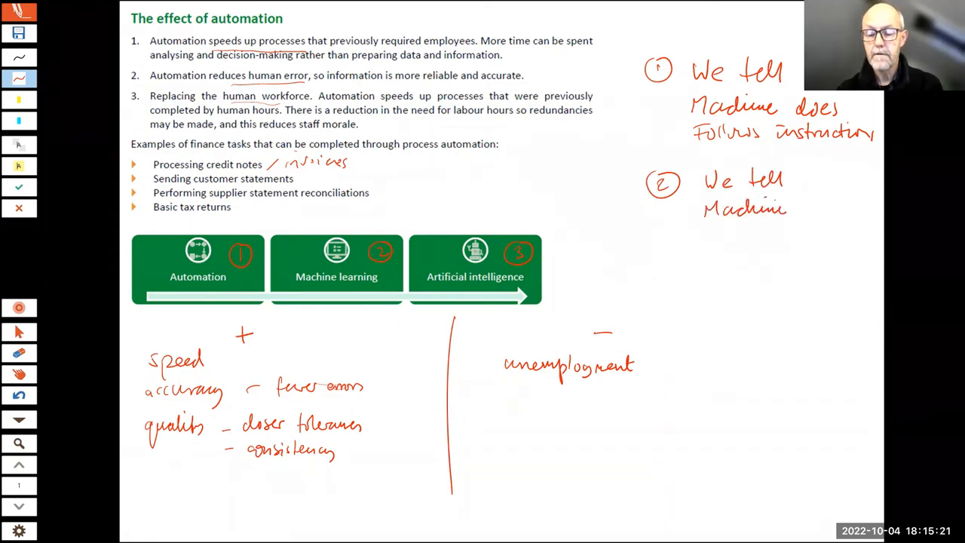
- Write 'Machine does' in the stage 2 note
{"action": "type", "text": "does"}
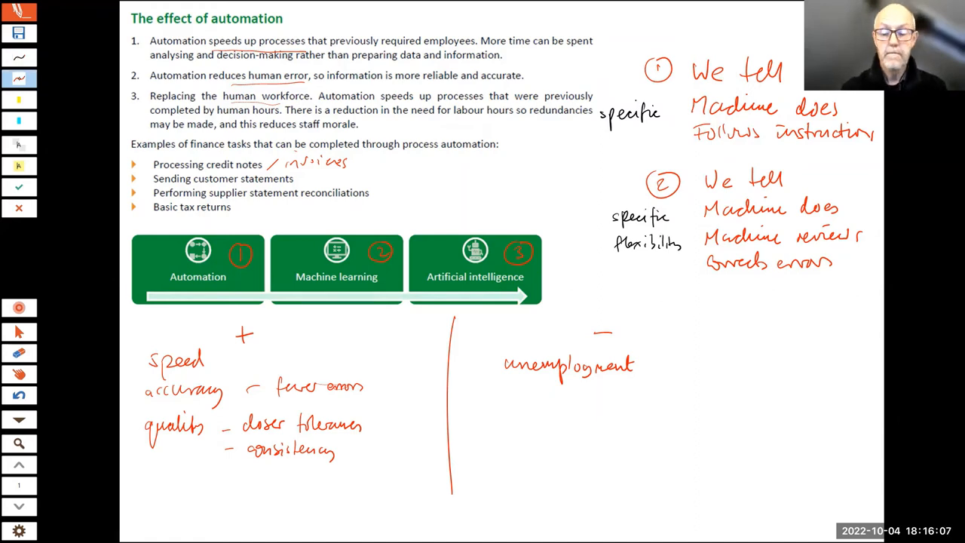
- Draw a circled 3 below note 2 to start the stage 3 notes
{"action": "left_click_drag", "start_coordinate": [656, 324], "coordinate": [675, 309]}
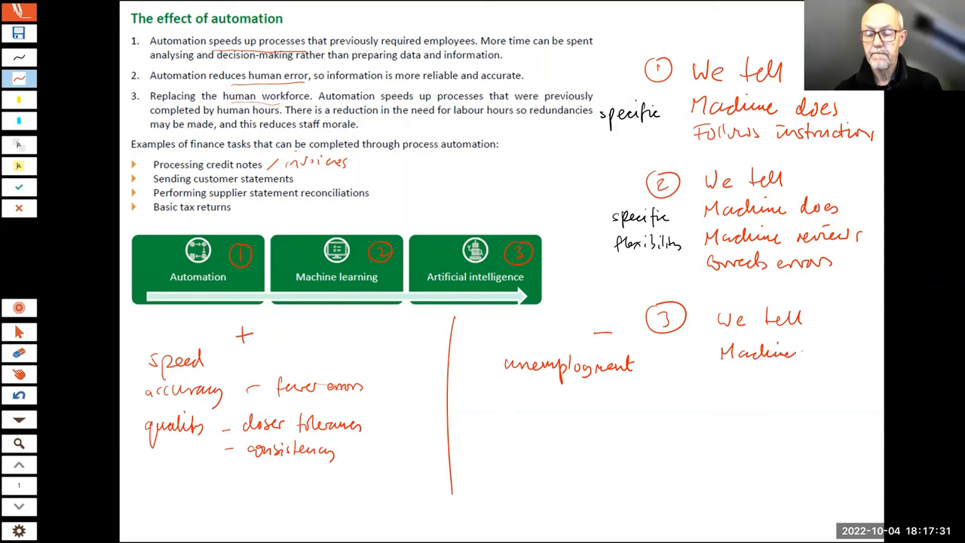
- Add 'Machine does' and 'originates new ways' to the stage 3 note
{"action": "type", "text": "does"}
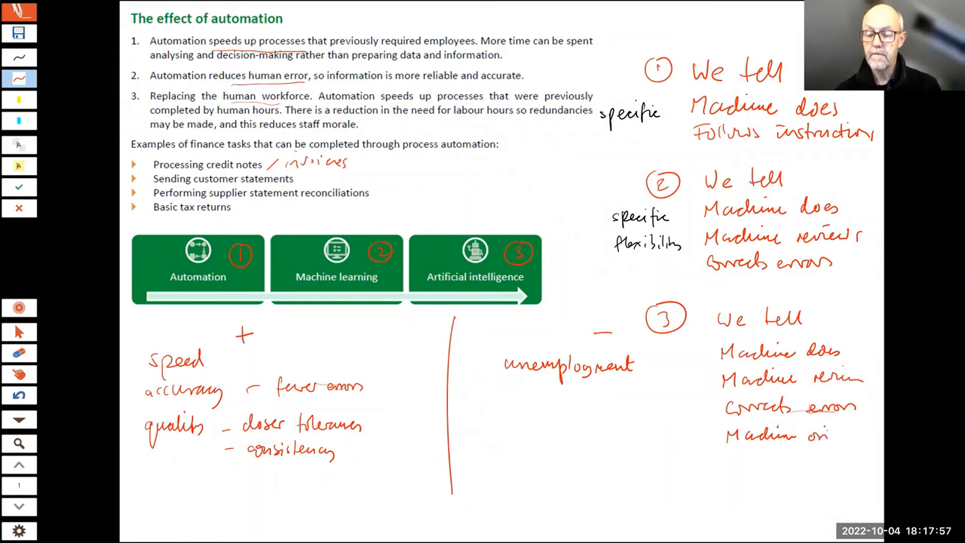
{"action": "type", "text": "original"}
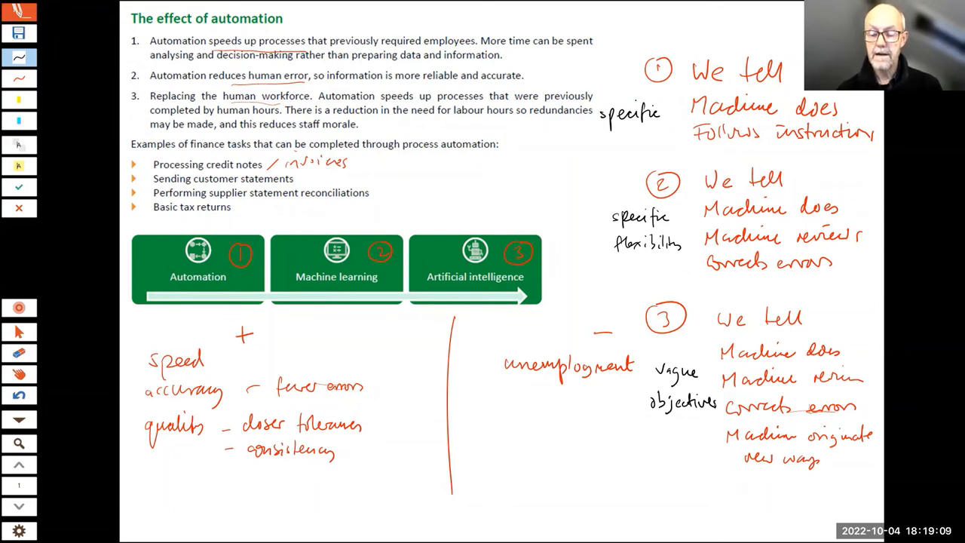
- Write 'AI decide' beside note 3 under 'vague objectives', then move to the Artificial intelligence slide
{"action": "type", "text": "AI"}
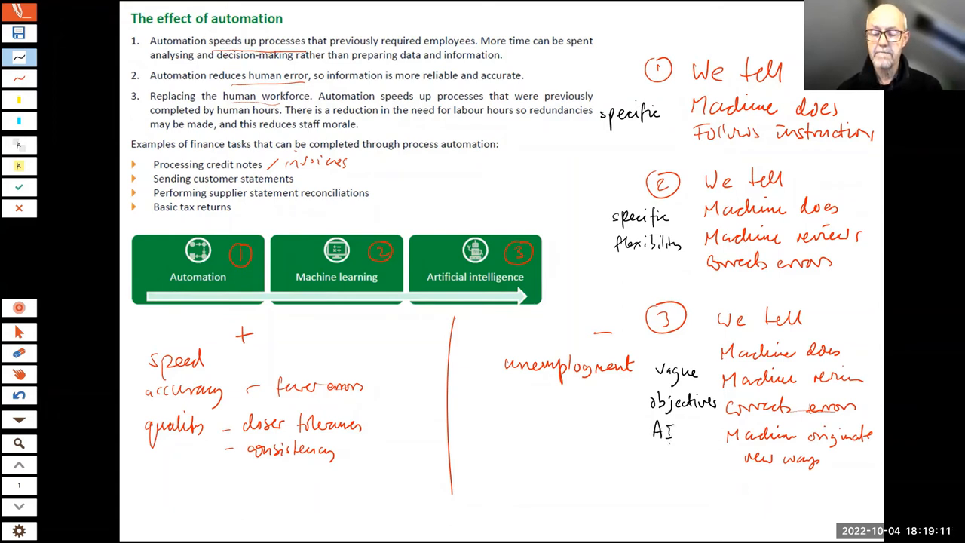
{"action": "type", "text": "decide"}
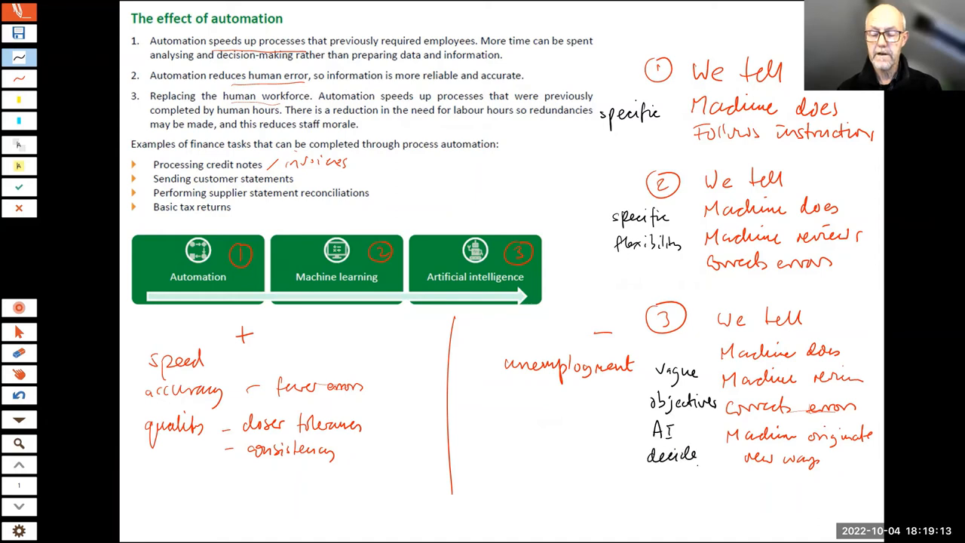
{"action": "type", "text": "how"}
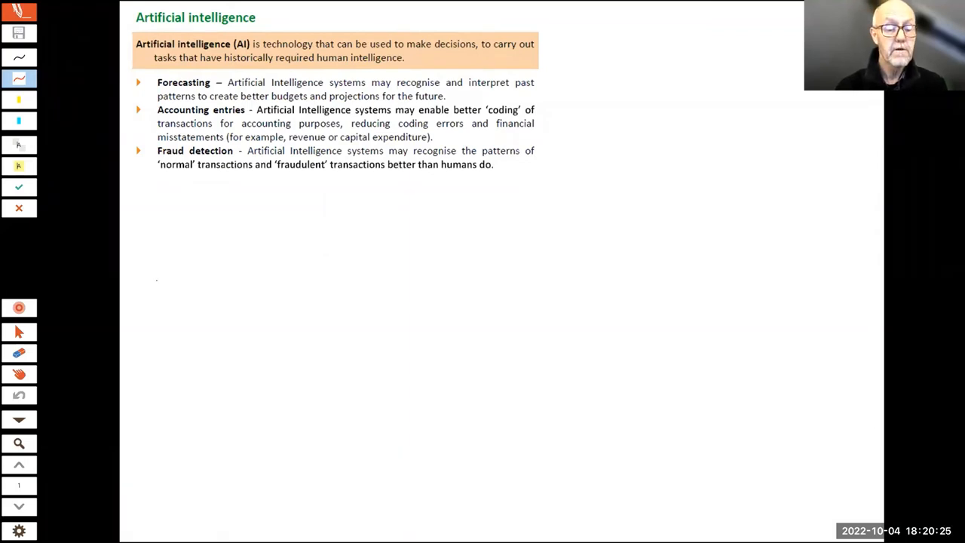
- Handwrite 'Automation → manual tasks' and below it 'AI → thinking tasks' on the slide
{"action": "left_click_drag", "start_coordinate": [151, 294], "coordinate": [185, 290]}
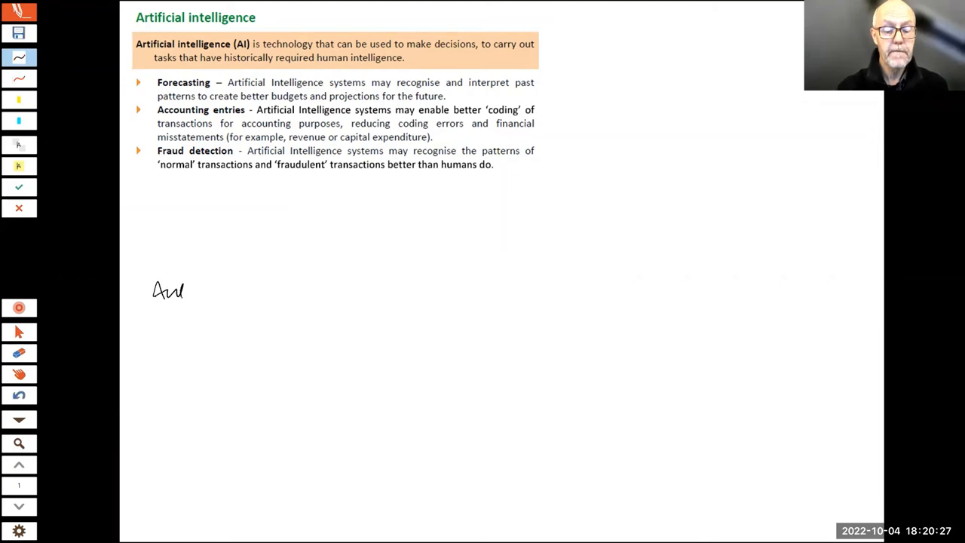
{"action": "left_click_drag", "start_coordinate": [181, 292], "coordinate": [221, 290]}
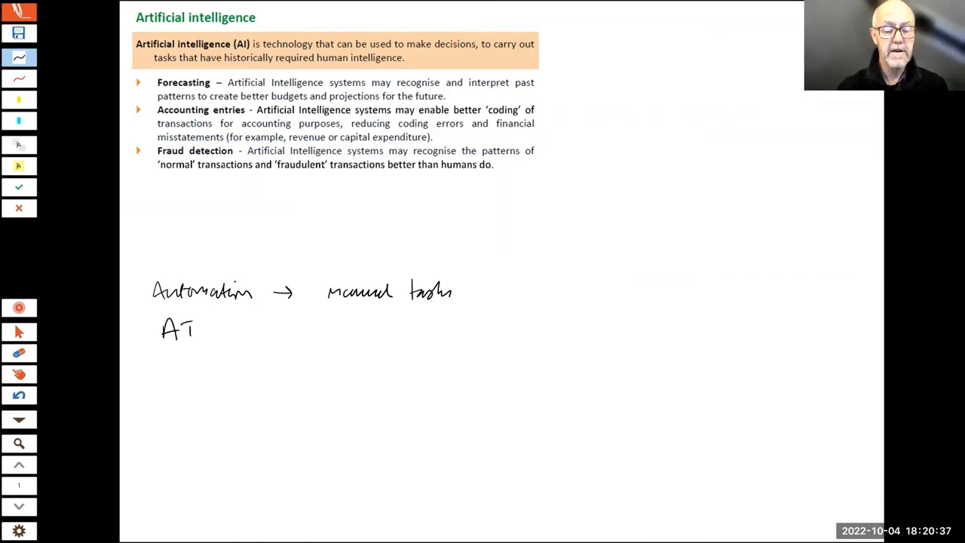
{"action": "left_click_drag", "start_coordinate": [270, 334], "coordinate": [298, 333]}
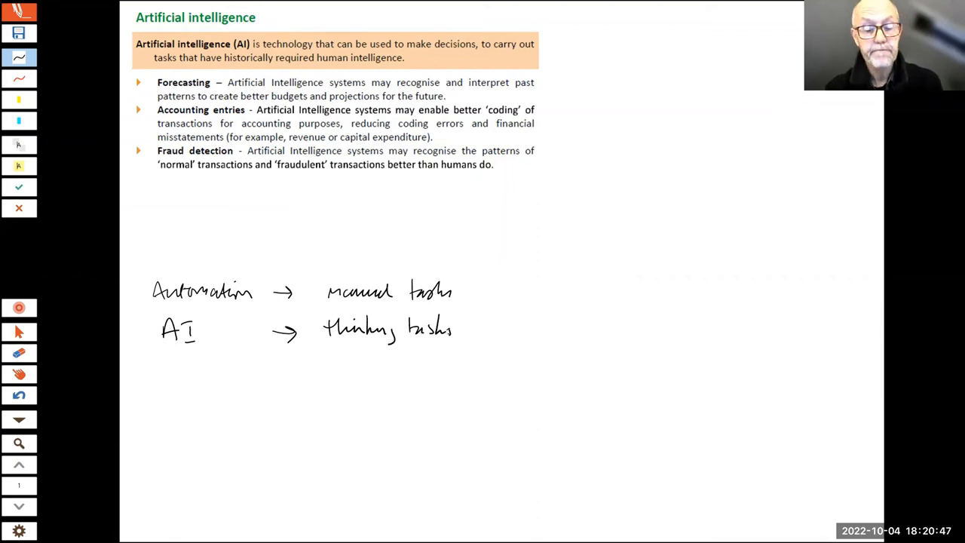
{"action": "left_click", "coordinate": [19, 99]}
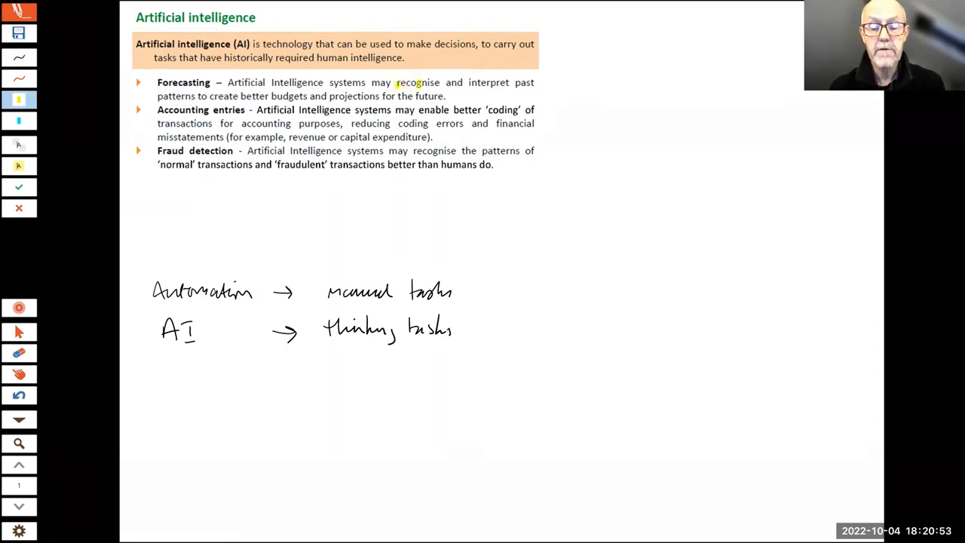
- Highlight 'recognise' and other Forecasting key words yellow, and handwrite 'anticipate' on the right
{"action": "left_click_drag", "start_coordinate": [396, 82], "coordinate": [510, 82]}
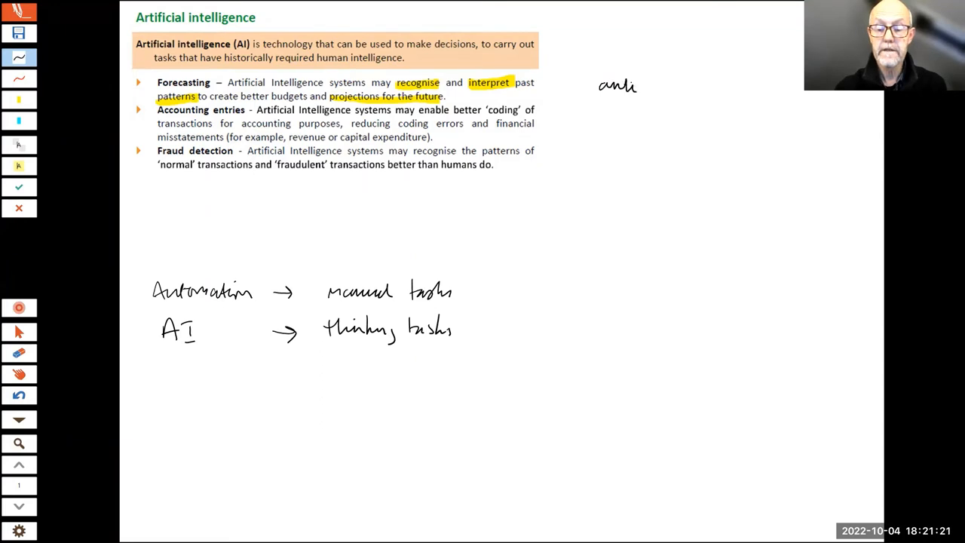
{"action": "left_click_drag", "start_coordinate": [632, 85], "coordinate": [678, 85]}
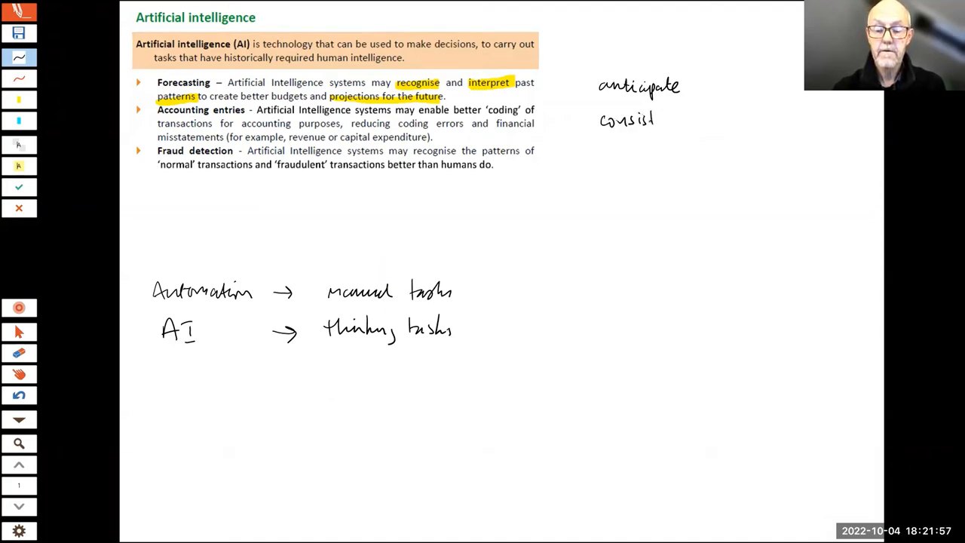
- Handwrite 'consistent' and '"exceptions"' below anticipate, and highlight 'patterns' in Fraud detection
{"action": "type", "text": "ent"}
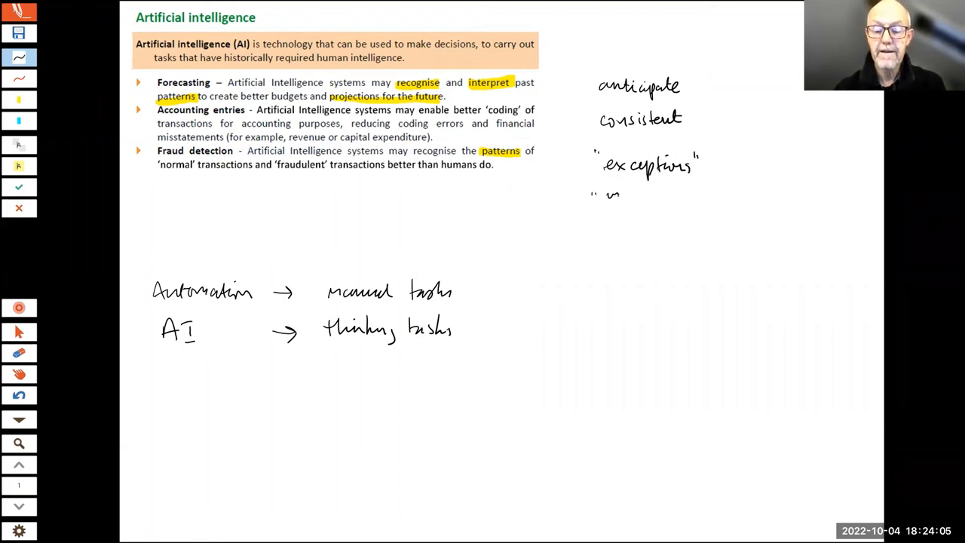
- Write '"inconsistencies"' under exceptions and an underlined '"Iteration"' lower on the right
{"action": "type", "text": "inconsistencies\""}
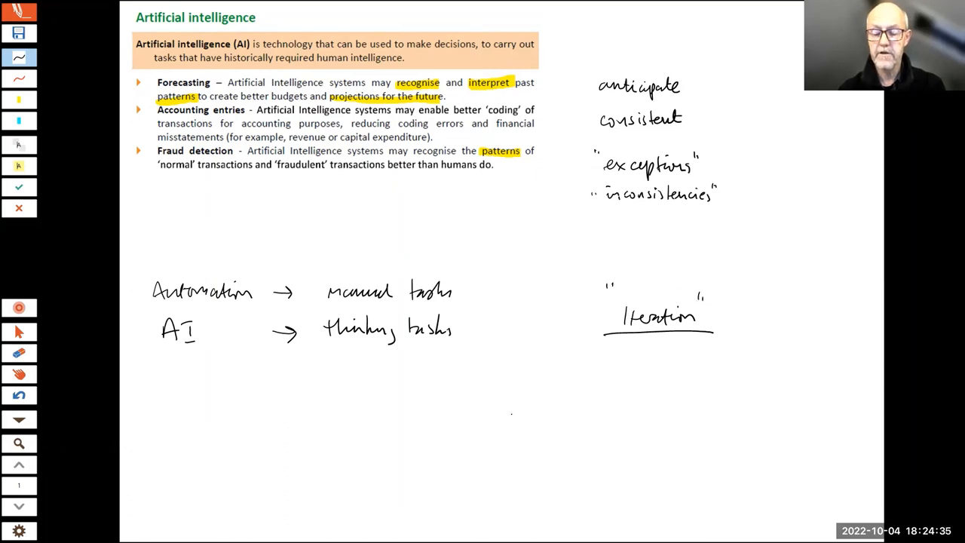
- Handwrite 'Instruct → Carry out → review' with arrows beneath the Iteration note
{"action": "left_click_drag", "start_coordinate": [501, 407], "coordinate": [535, 395]}
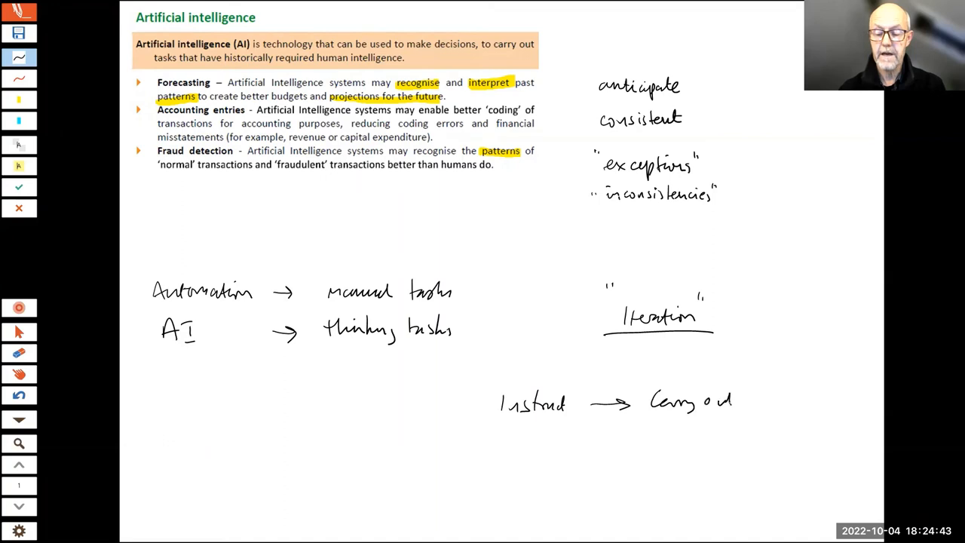
{"action": "left_click_drag", "start_coordinate": [746, 401], "coordinate": [784, 401]}
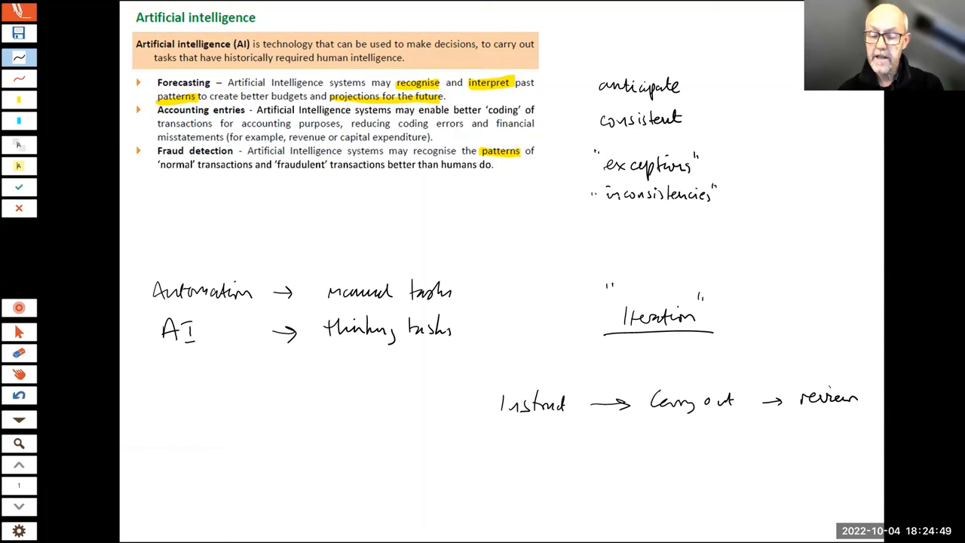
{"action": "left_click_drag", "start_coordinate": [739, 354], "coordinate": [826, 392]}
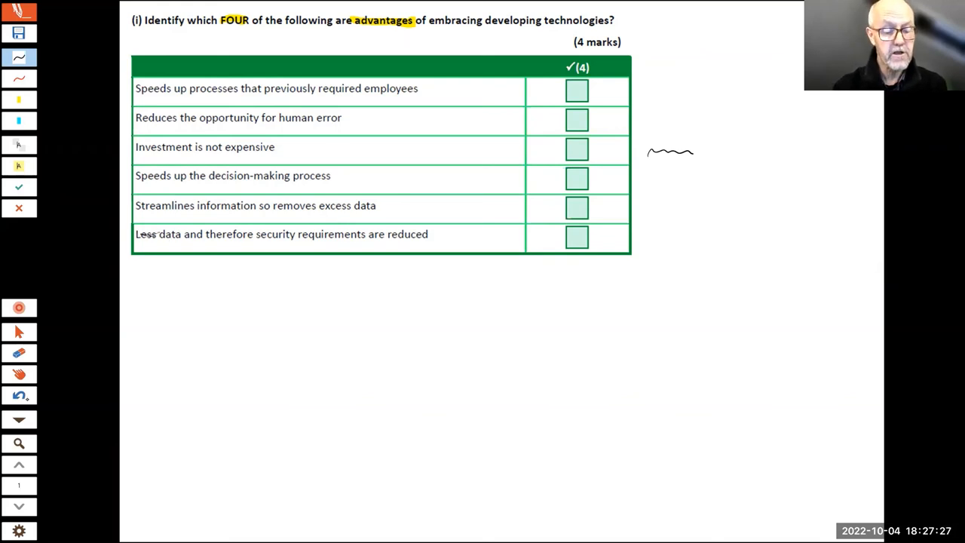
- Undo the last two pen strokes and underline 'Less' in the last option
{"action": "left_click", "coordinate": [19, 395]}
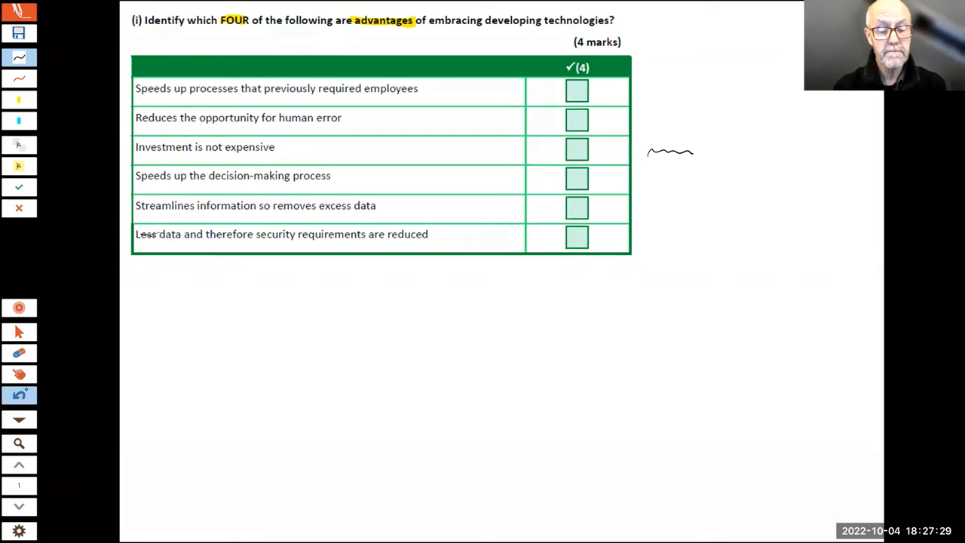
{"action": "left_click", "coordinate": [19, 395]}
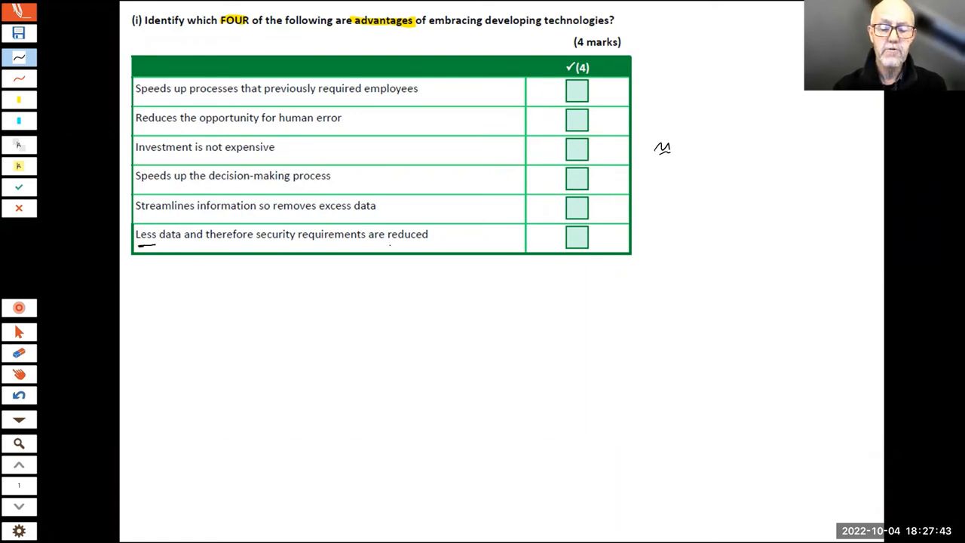
{"action": "left_click_drag", "start_coordinate": [385, 241], "coordinate": [428, 243]}
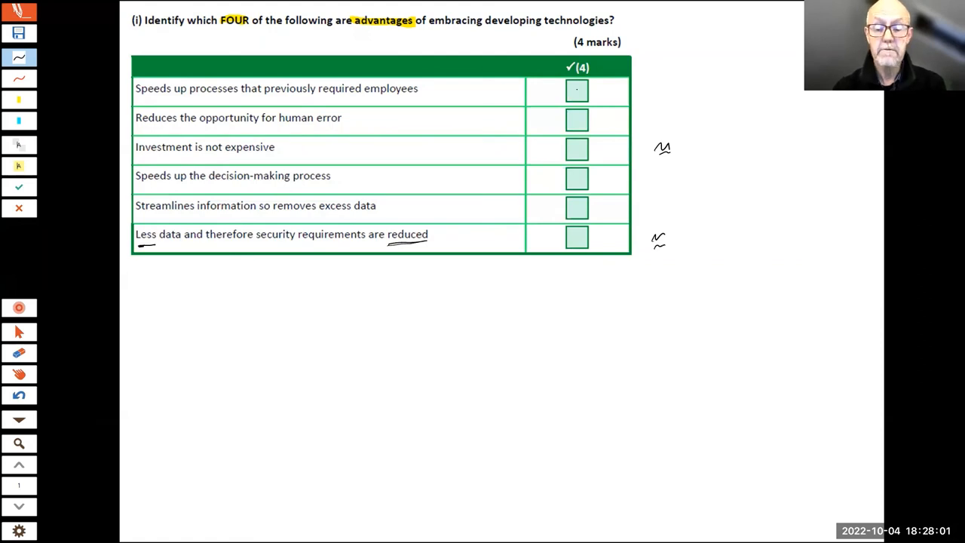
- Tick the speeding-up, human-error and decision-making advantage boxes
{"action": "left_click", "coordinate": [577, 89]}
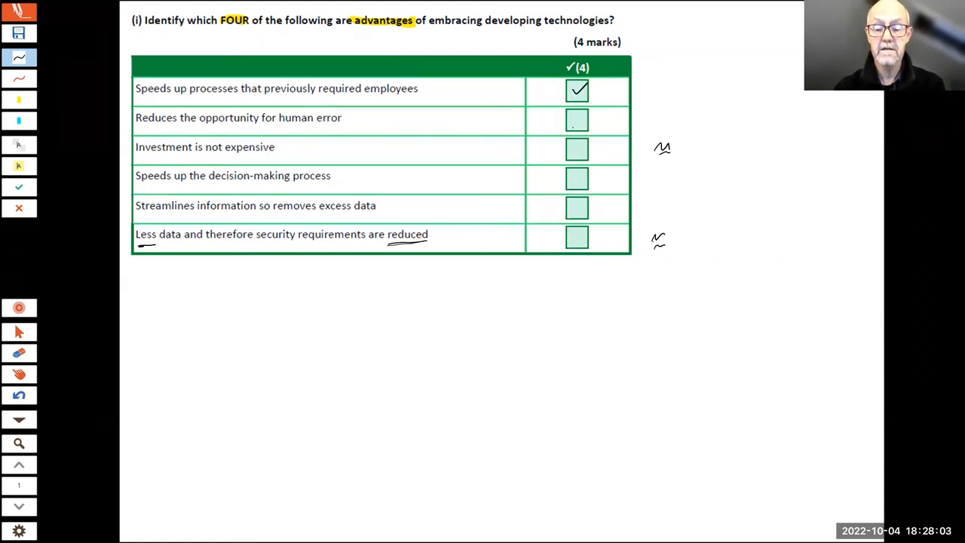
{"action": "left_click", "coordinate": [577, 120]}
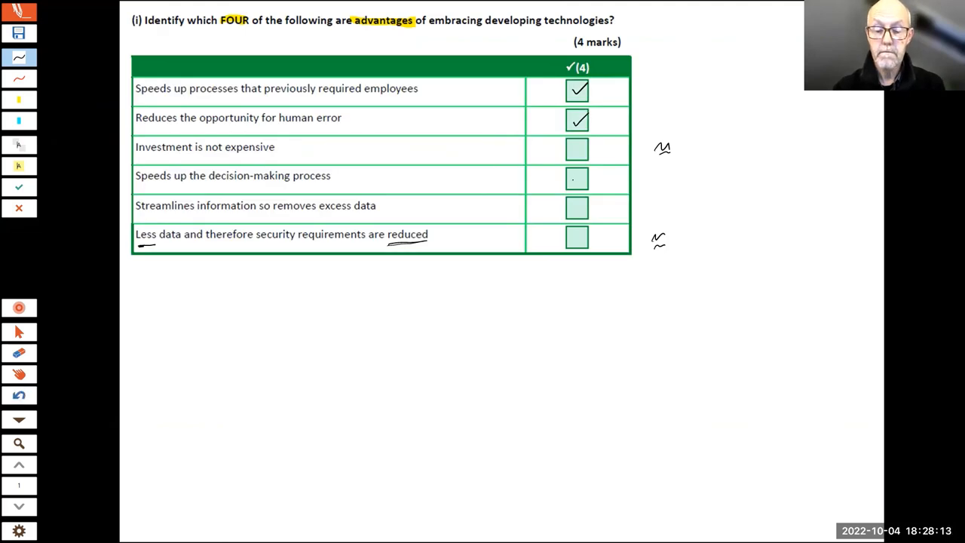
{"action": "left_click", "coordinate": [577, 178]}
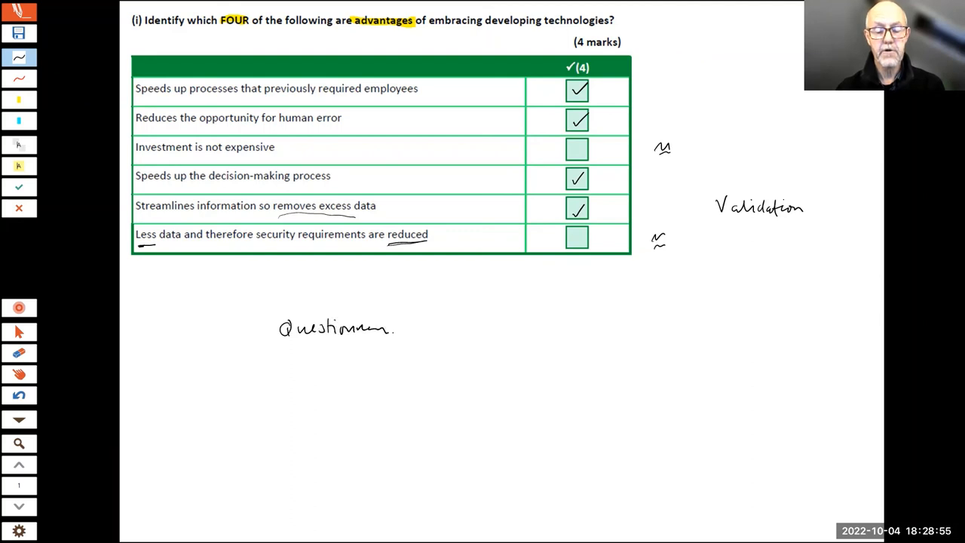
- Tick the streamlining row, underline 'removes excess data', and write Validation and Questionnaire
{"action": "left_click_drag", "start_coordinate": [453, 324], "coordinate": [464, 358]}
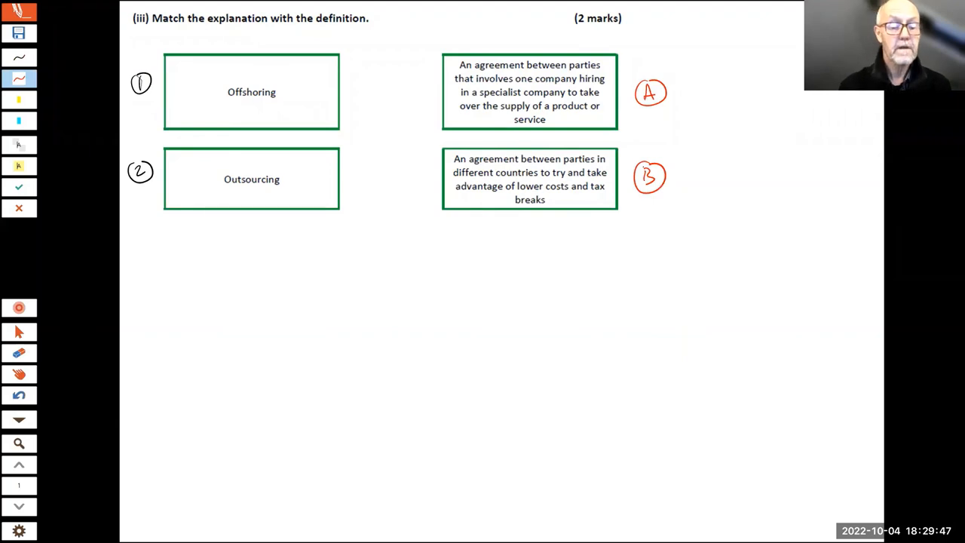
- Handwrite the answers 1 = B and 2 = A, then highlight 'shor' and 'countries' yellow
{"action": "left_click_drag", "start_coordinate": [181, 286], "coordinate": [181, 317]}
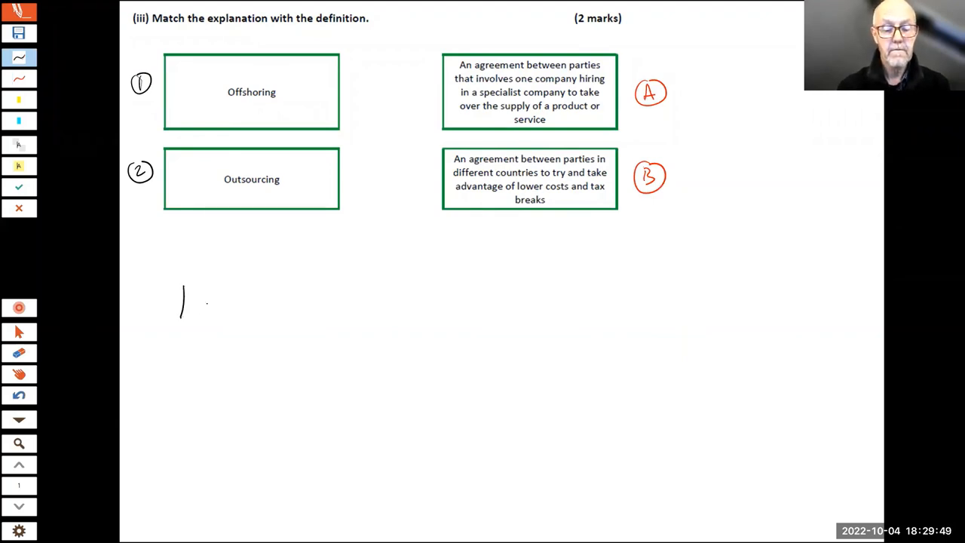
{"action": "left_click_drag", "start_coordinate": [204, 300], "coordinate": [224, 303]}
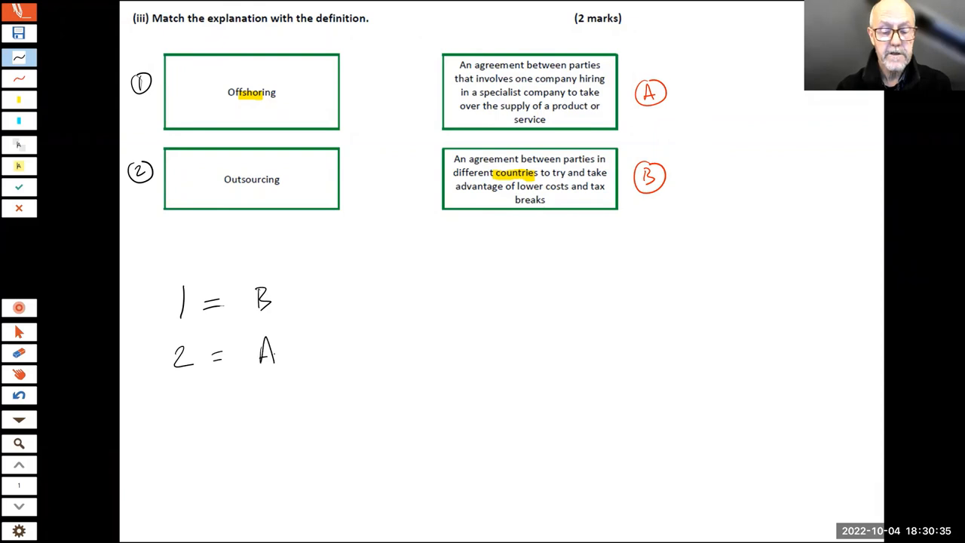
{"action": "left_click", "coordinate": [20, 99]}
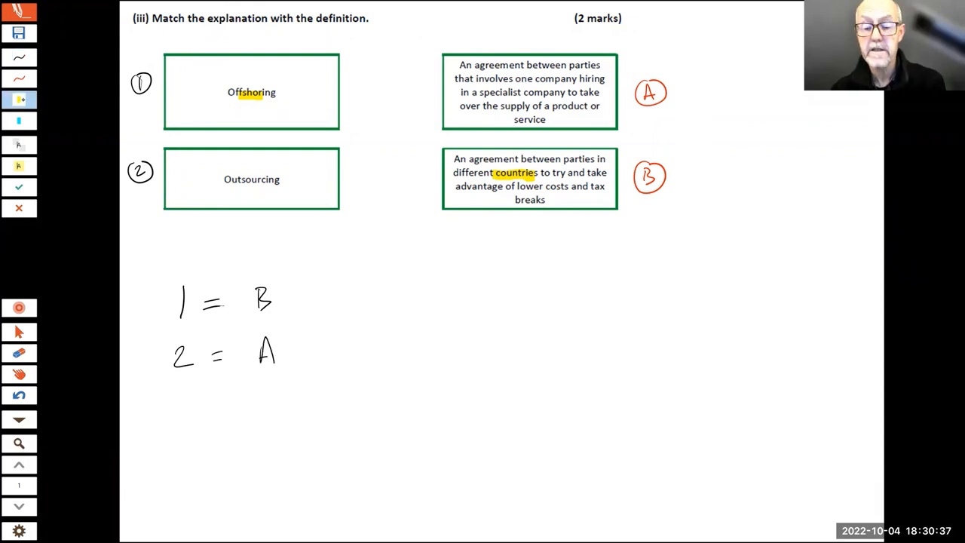